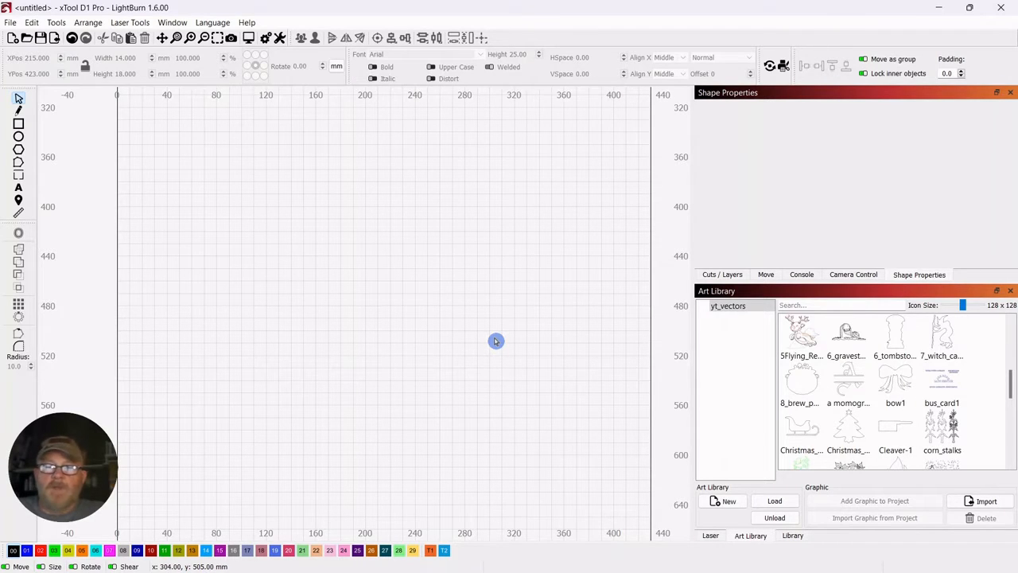
pyautogui.moveTo(468, 321)
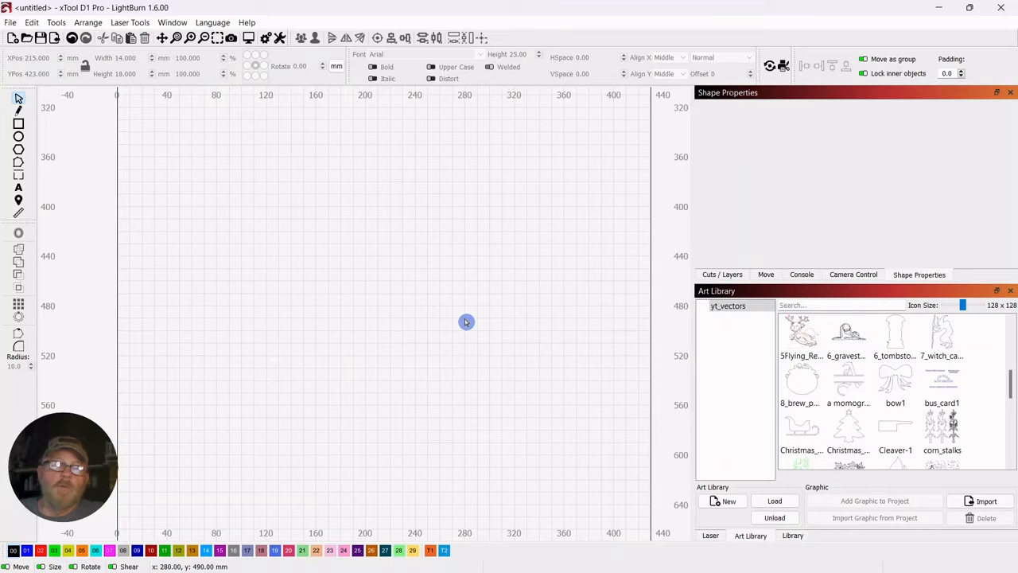
pyautogui.moveTo(678, 307)
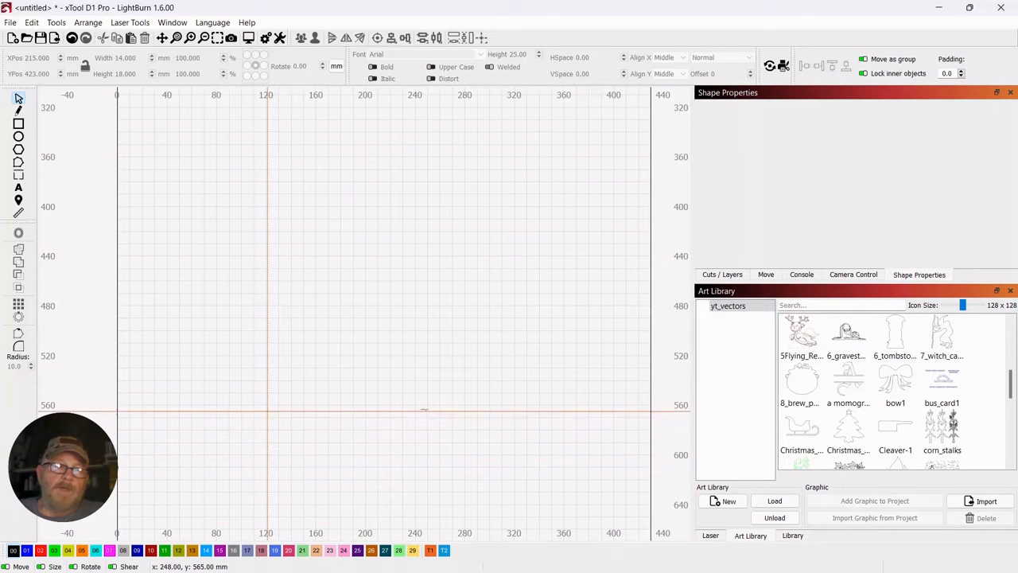
pyautogui.moveTo(443, 186)
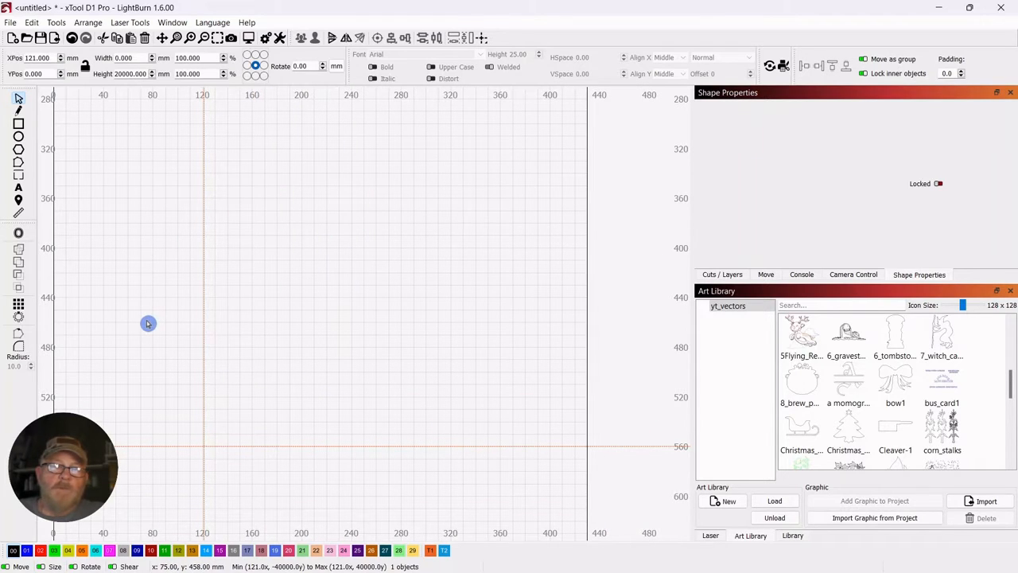
pyautogui.moveTo(942, 291)
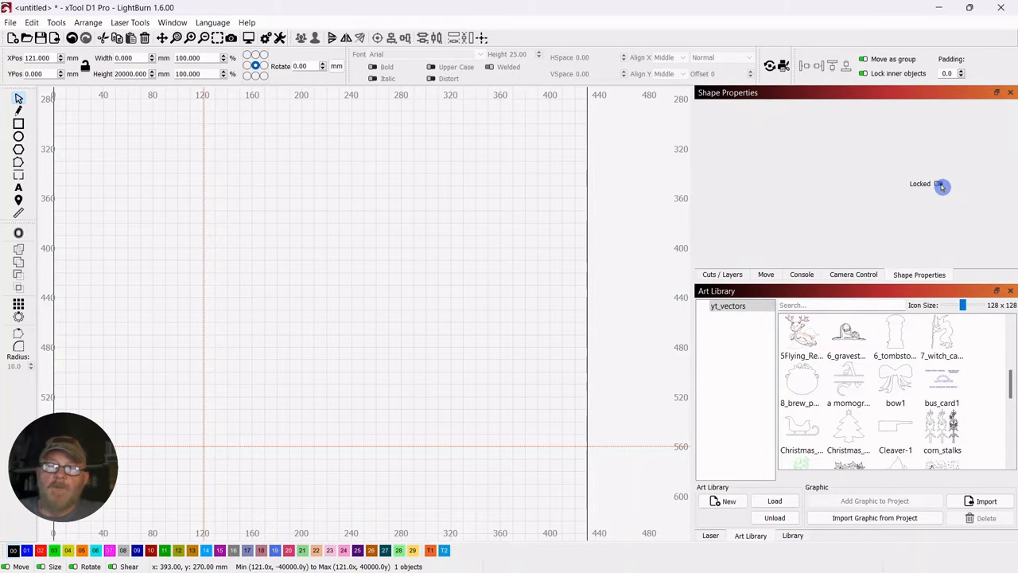
# Lock the vertical guide line in place via Shape Properties.
pyautogui.click(942, 185)
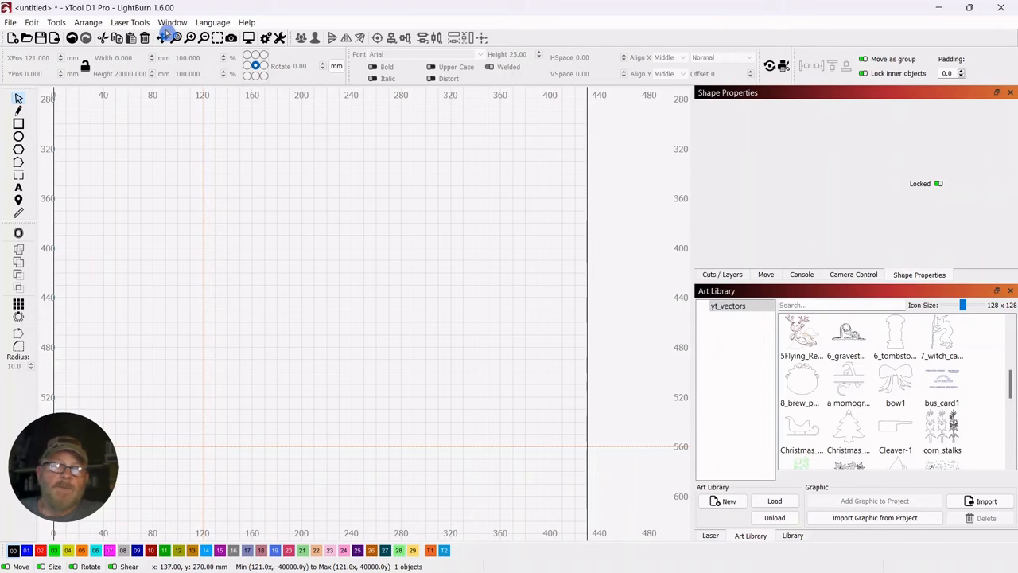
pyautogui.click(172, 22)
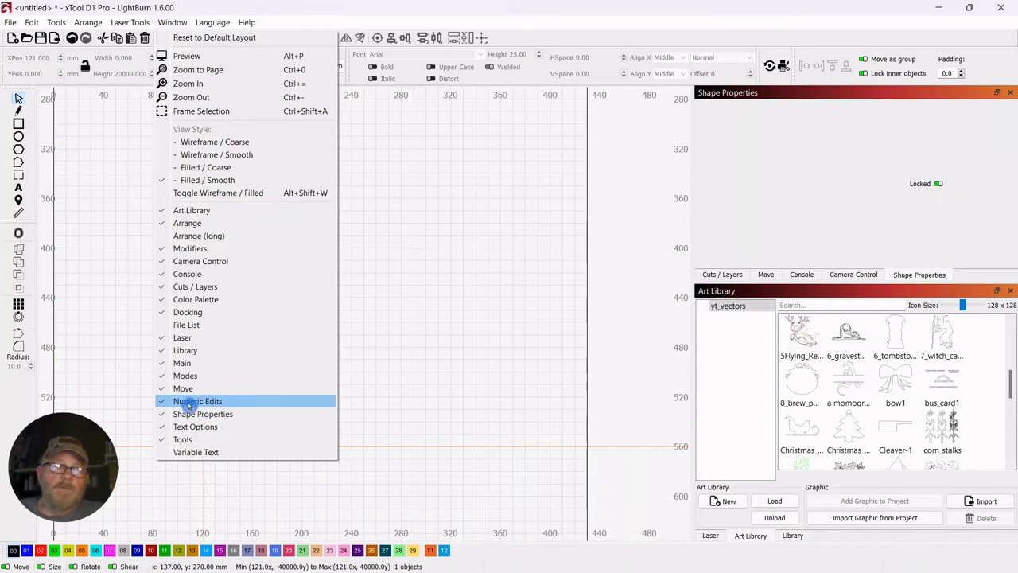
pyautogui.click(197, 401)
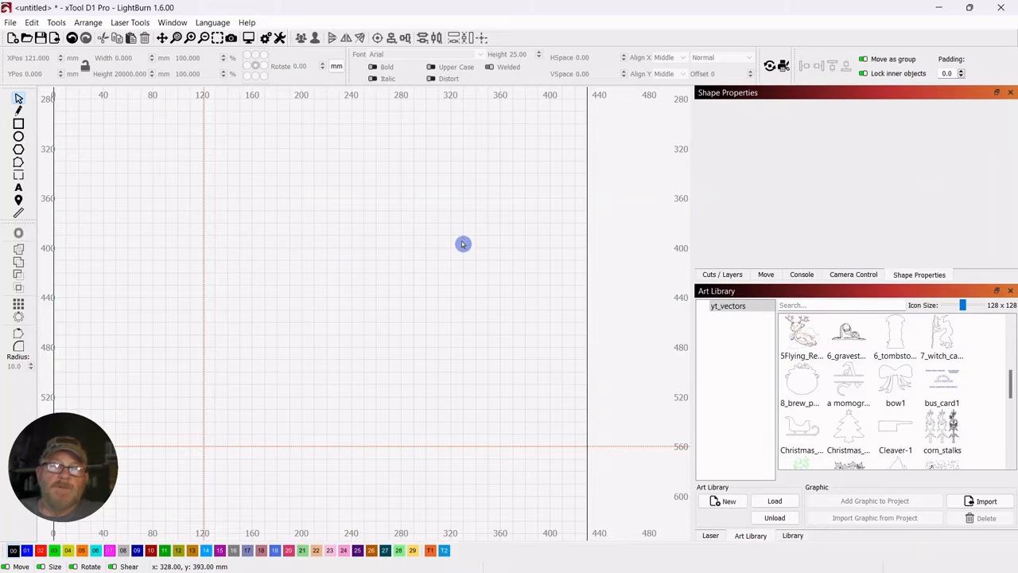
# Select the horizontal guide line and lock it from the right-click menu.
pyautogui.moveTo(463, 243); pyautogui.dragTo(347, 477)
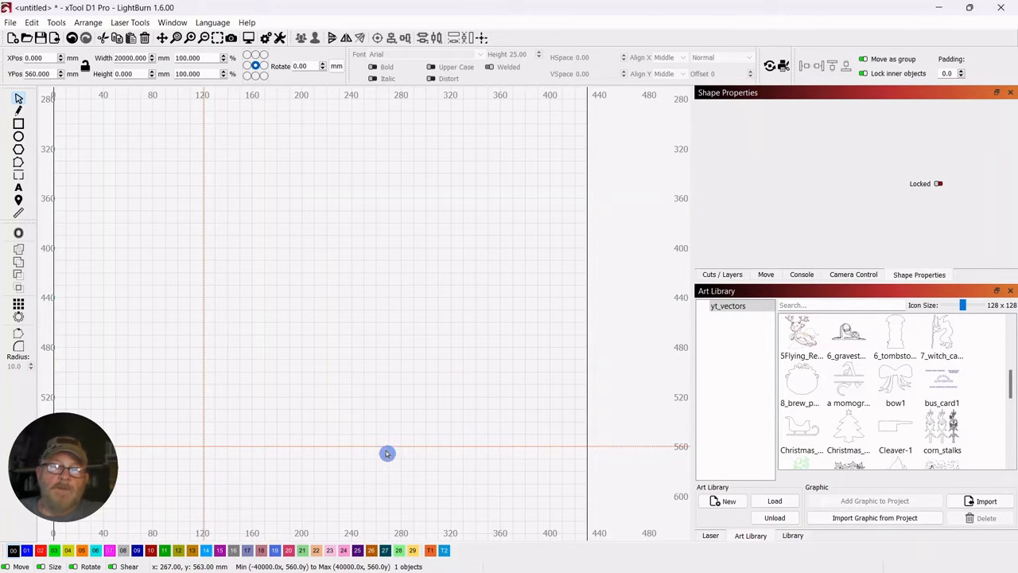
pyautogui.rightClick(388, 453)
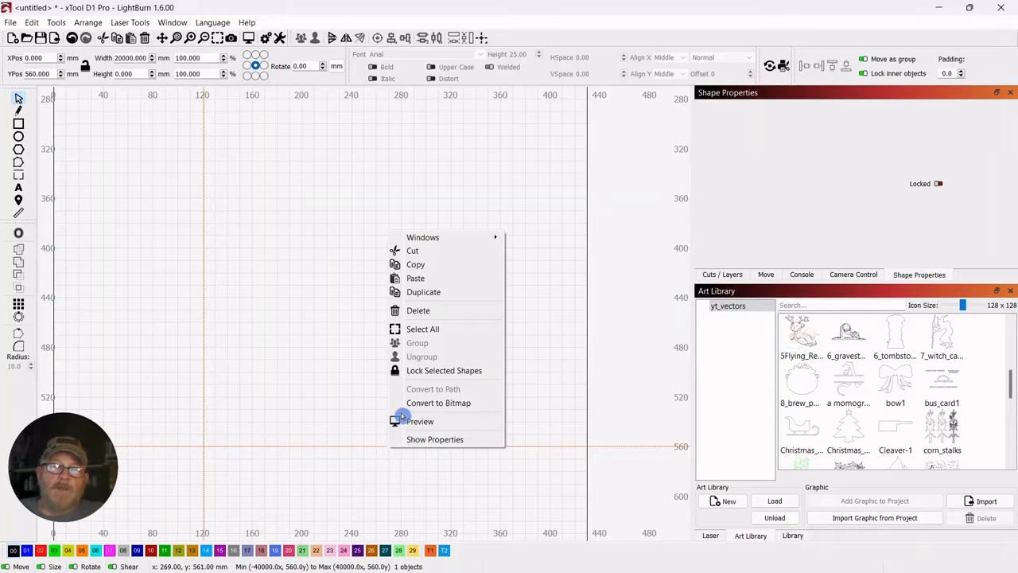
pyautogui.click(436, 373)
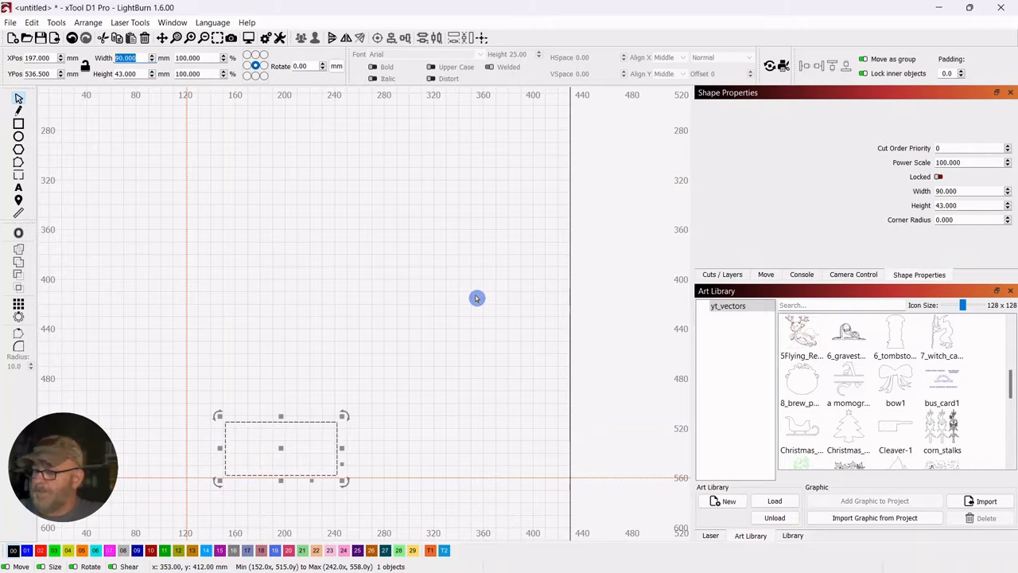
# Size the card rectangle to 86 × 54 mm and nudge it up and left toward the guide corner.
pyautogui.write('86')
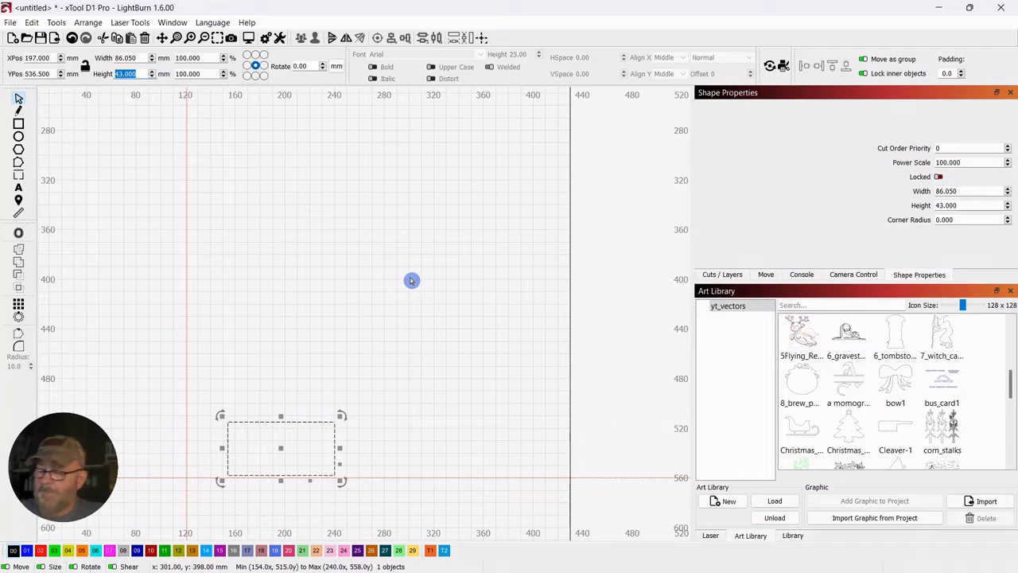
pyautogui.write('54.0')
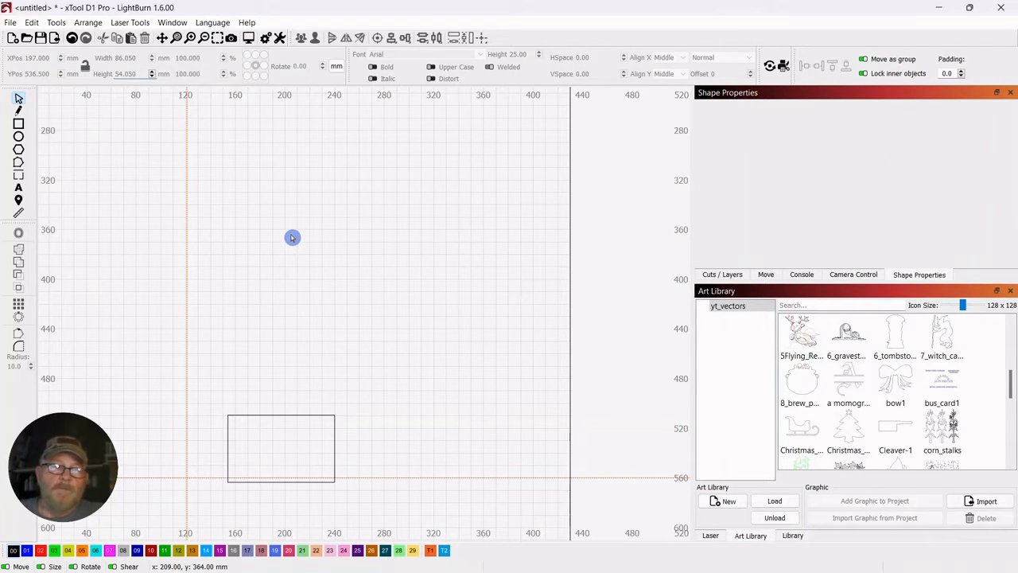
pyautogui.click(281, 447)
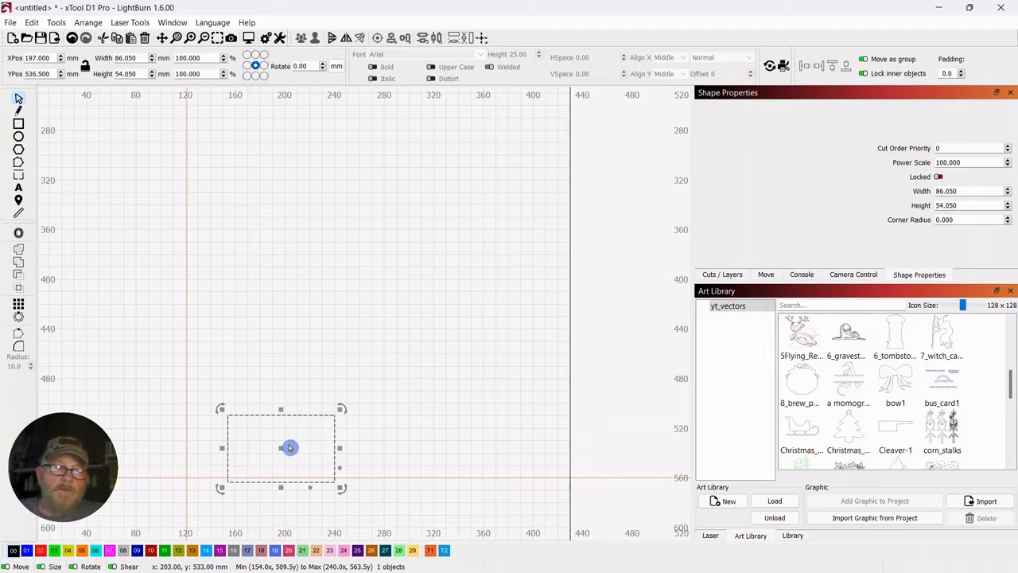
pyautogui.moveTo(290, 449); pyautogui.dragTo(272, 423)
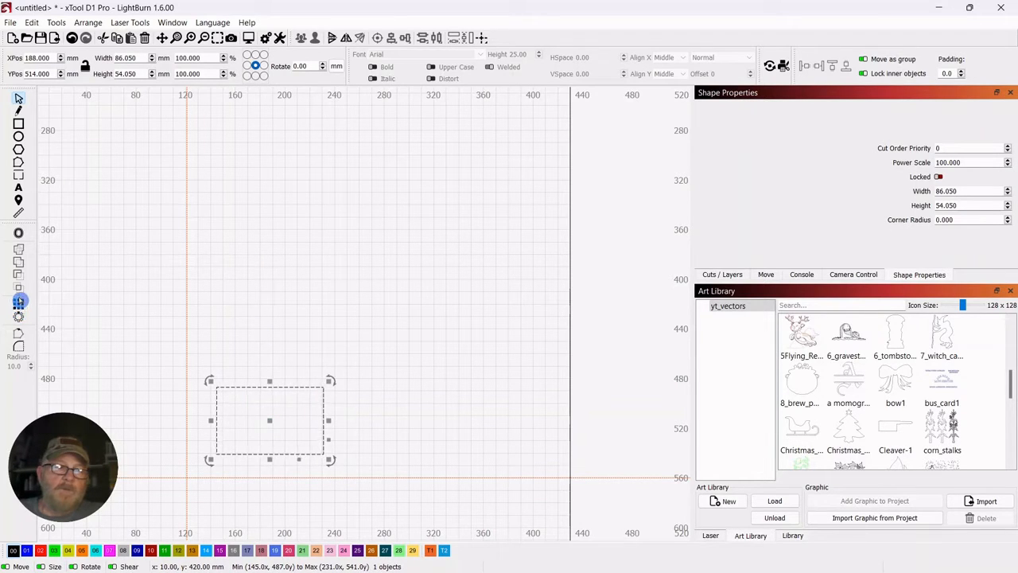
# Grid-array the card into two columns with 20 mm spacing.
pyautogui.click(19, 306)
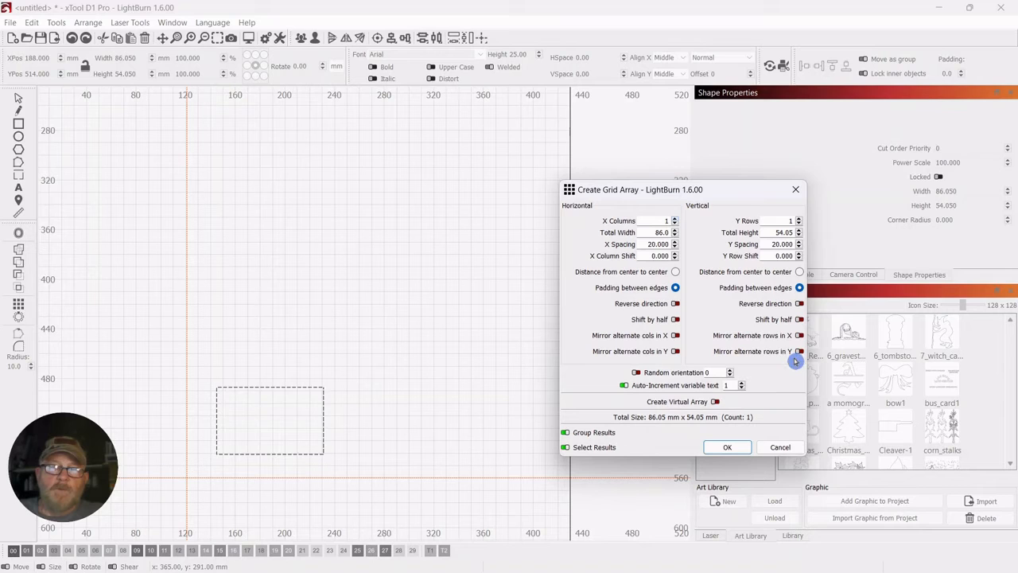
pyautogui.moveTo(689, 245)
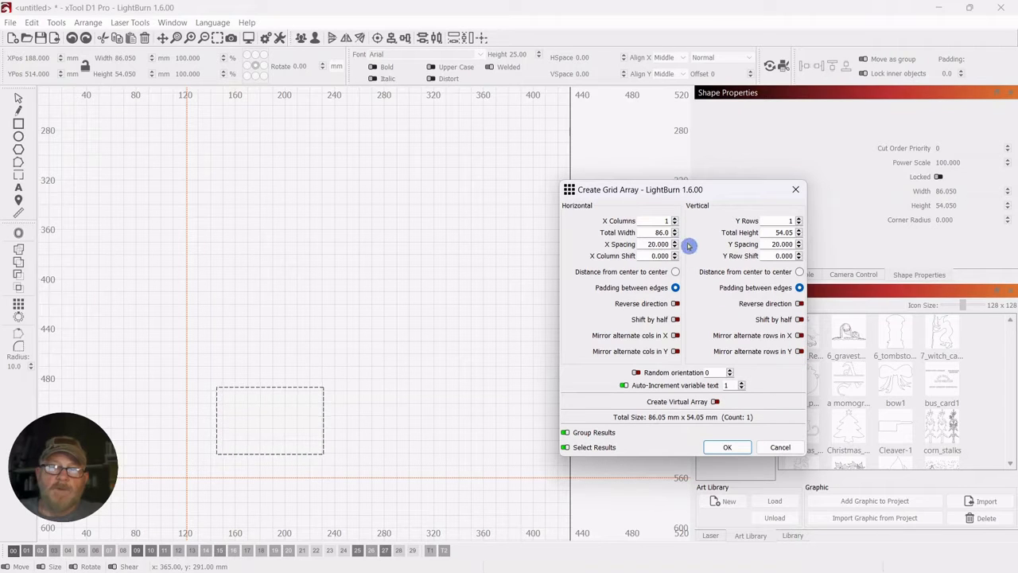
pyautogui.click(675, 216)
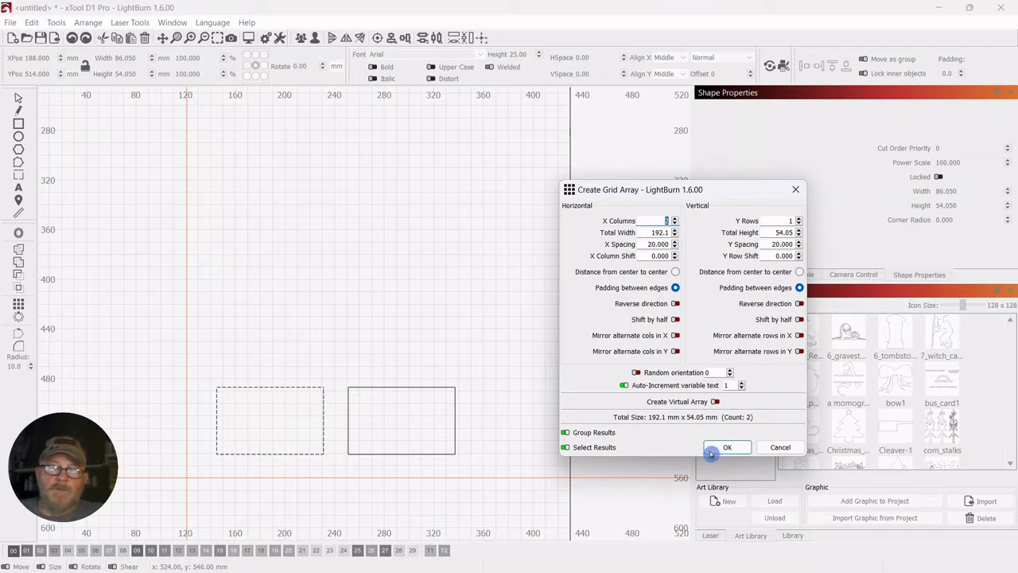
pyautogui.click(725, 448)
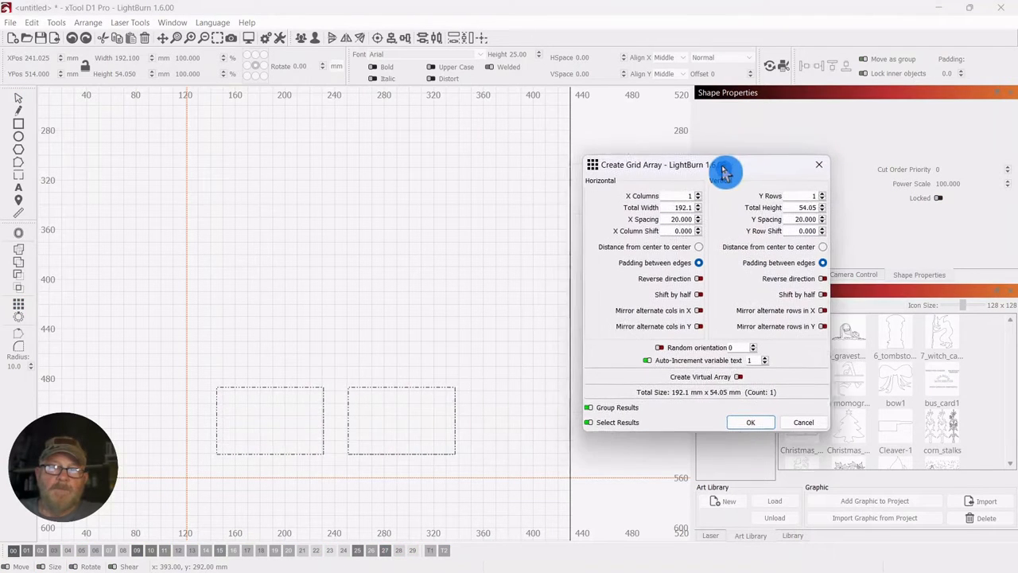
# Grid-array again to three rows, giving a six-card 2×3 layout.
pyautogui.click(821, 193)
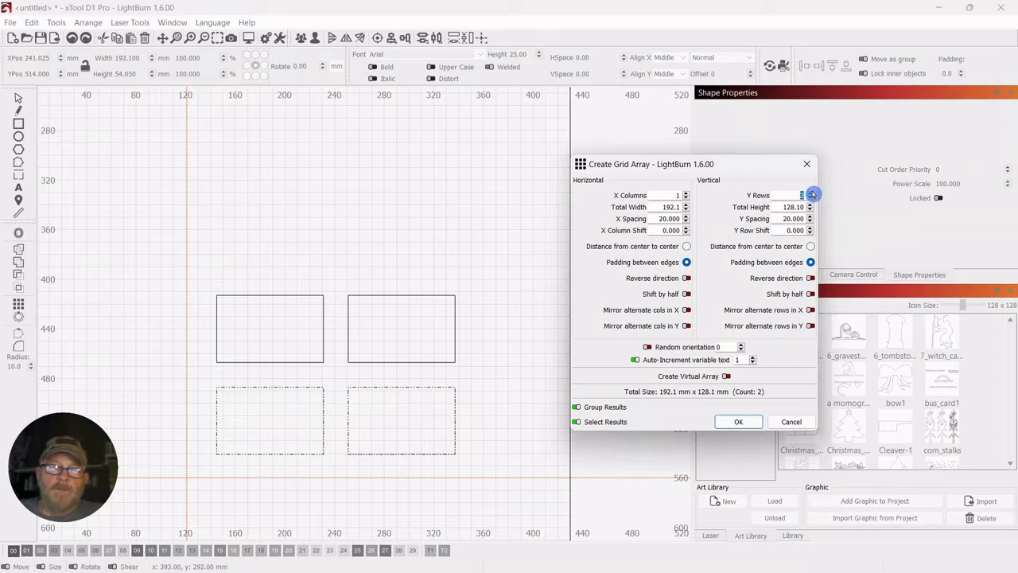
pyautogui.click(811, 193)
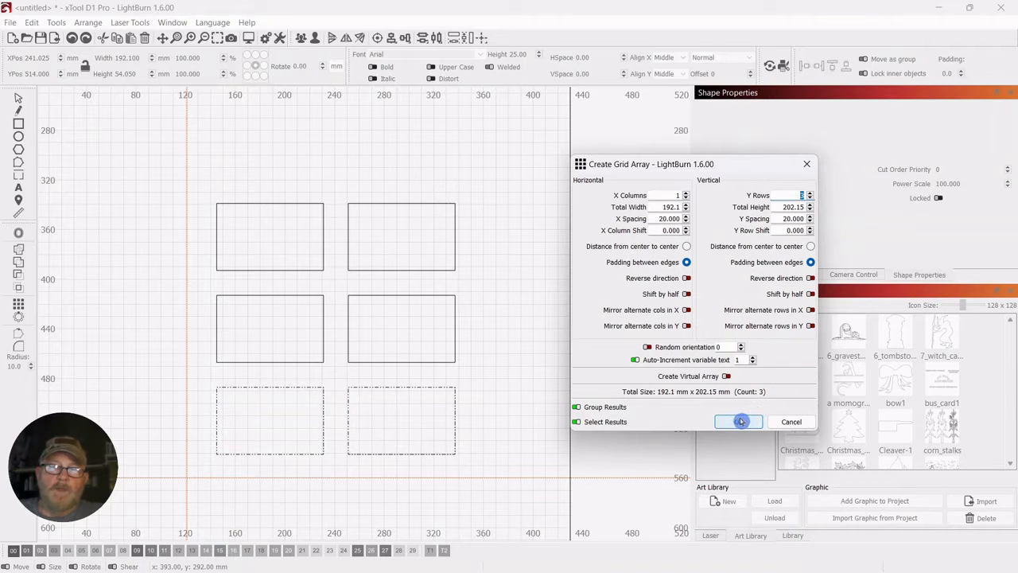
pyautogui.click(739, 422)
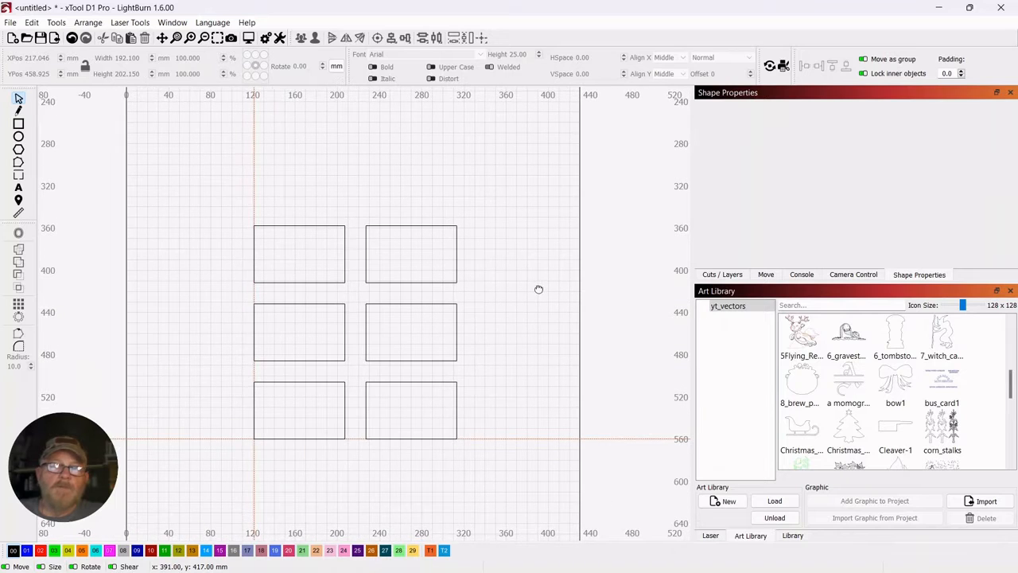
pyautogui.moveTo(538, 290); pyautogui.dragTo(483, 372)
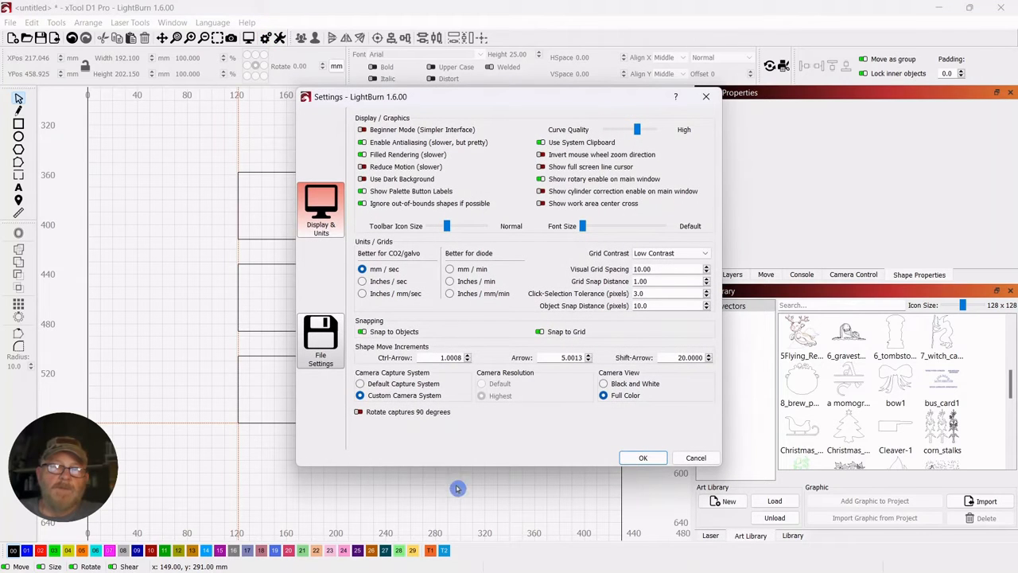
pyautogui.moveTo(506, 344)
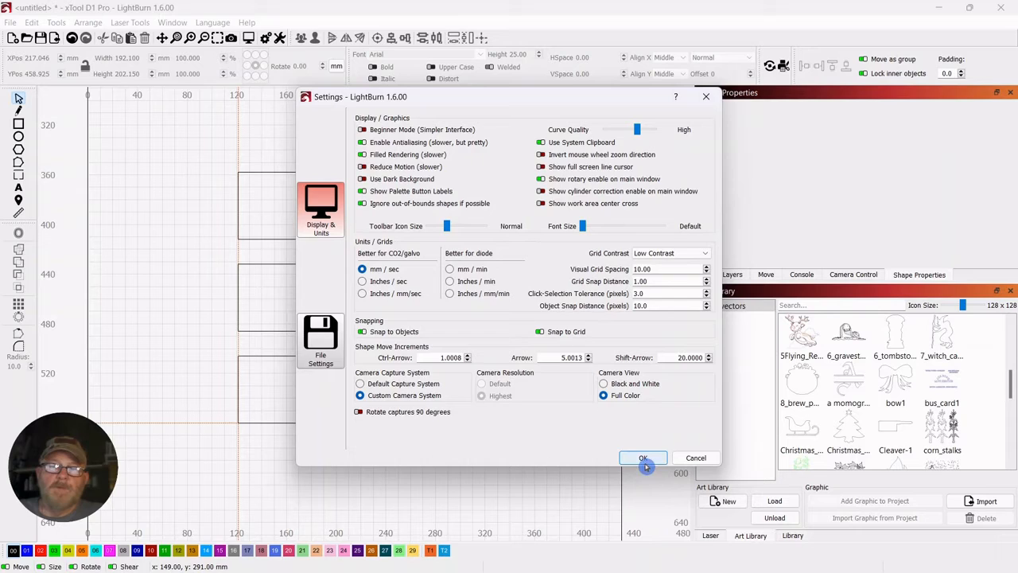
pyautogui.click(642, 458)
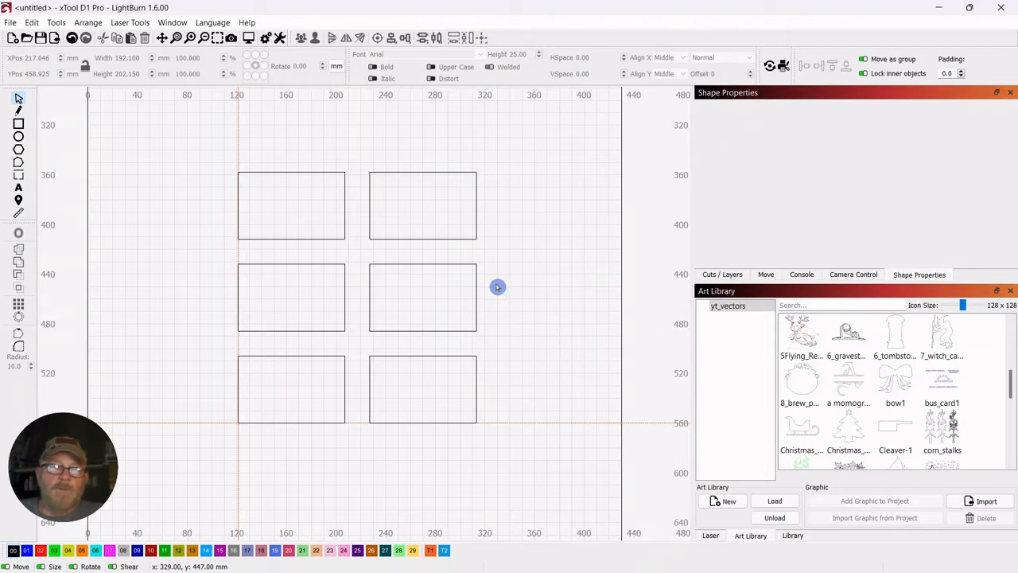
pyautogui.click(942, 379)
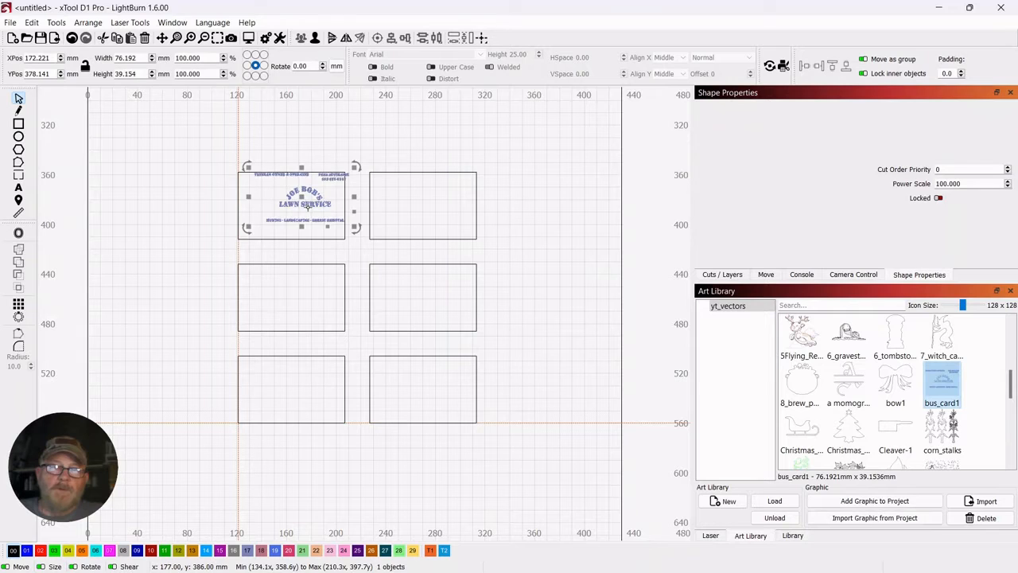
# Nudge the Joe Bob's Lawn Service design into the top-left card outline.
pyautogui.moveTo(303, 203); pyautogui.dragTo(296, 207)
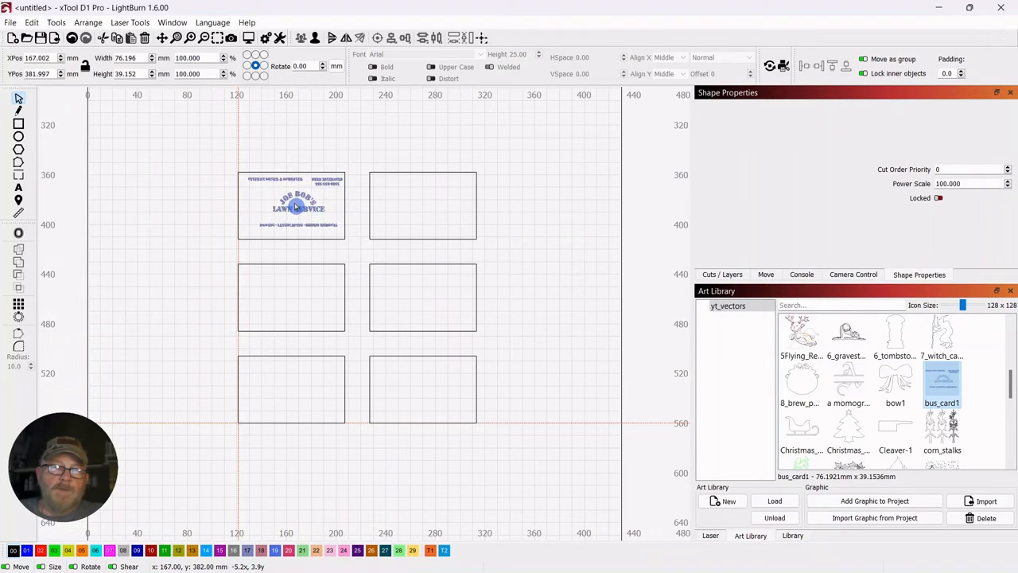
pyautogui.click(294, 207)
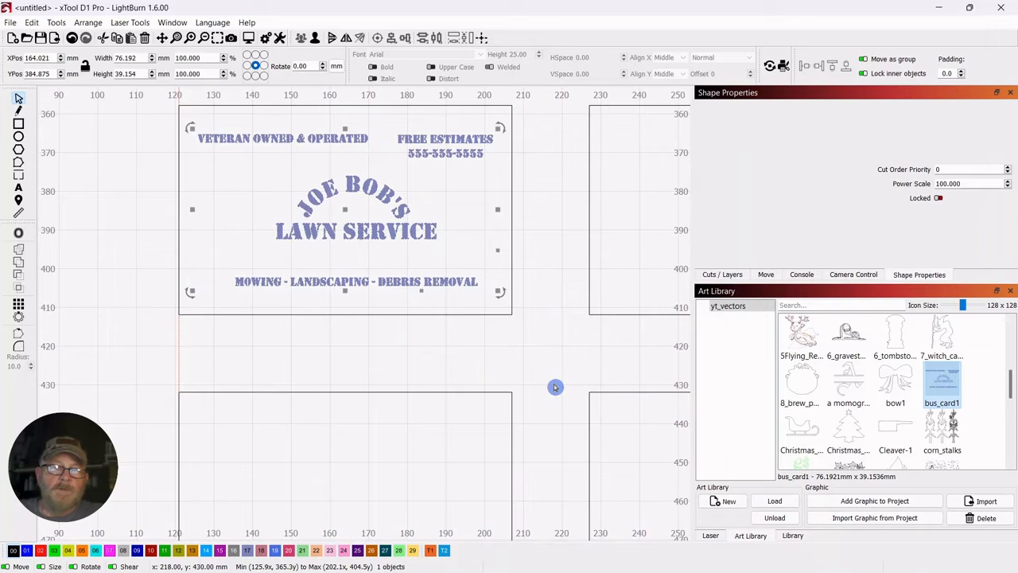
pyautogui.scroll(-3)
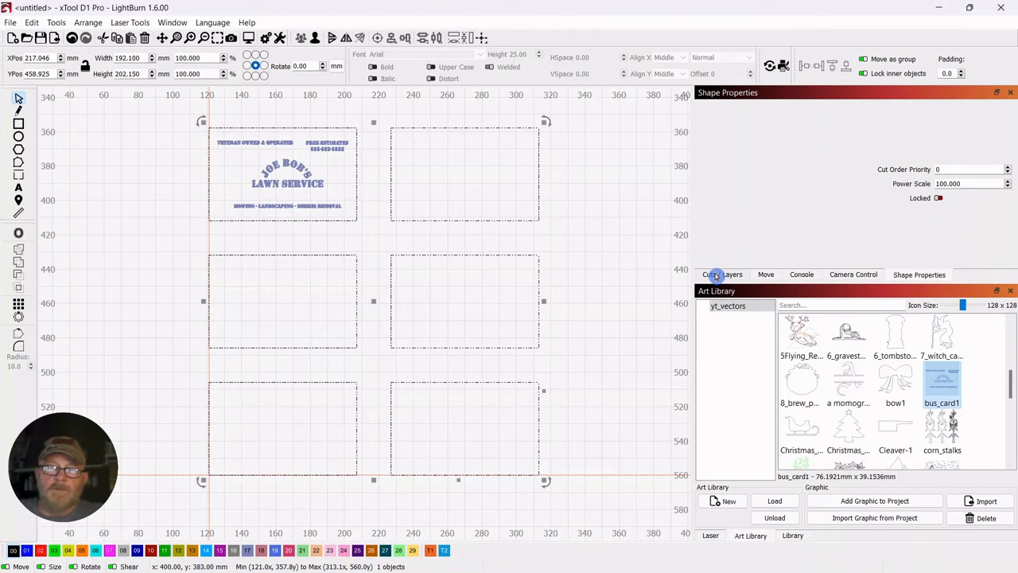
# Bring up the cut and layer settings listing the fill, tool and line layers.
pyautogui.click(722, 273)
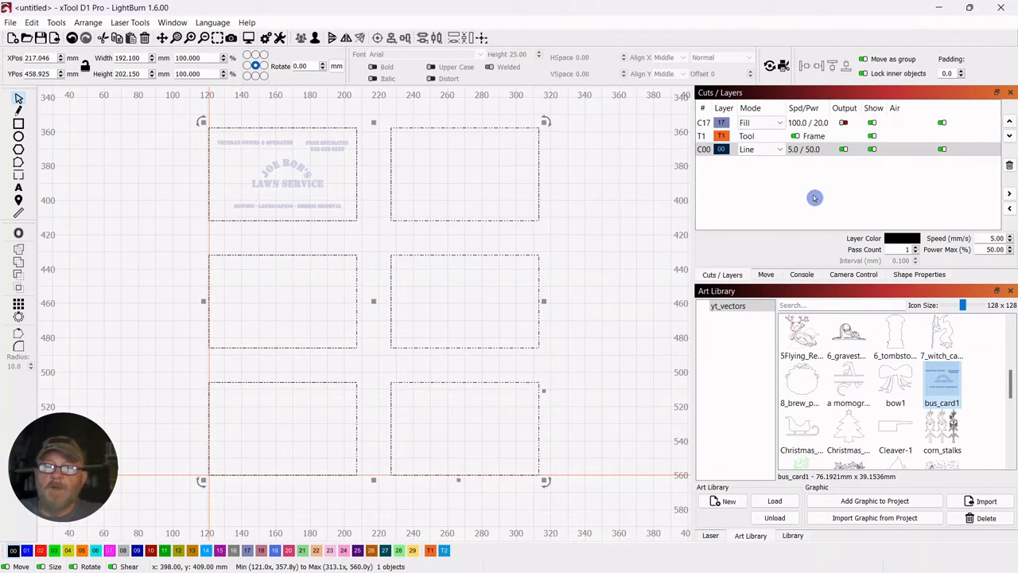
pyautogui.moveTo(849, 173)
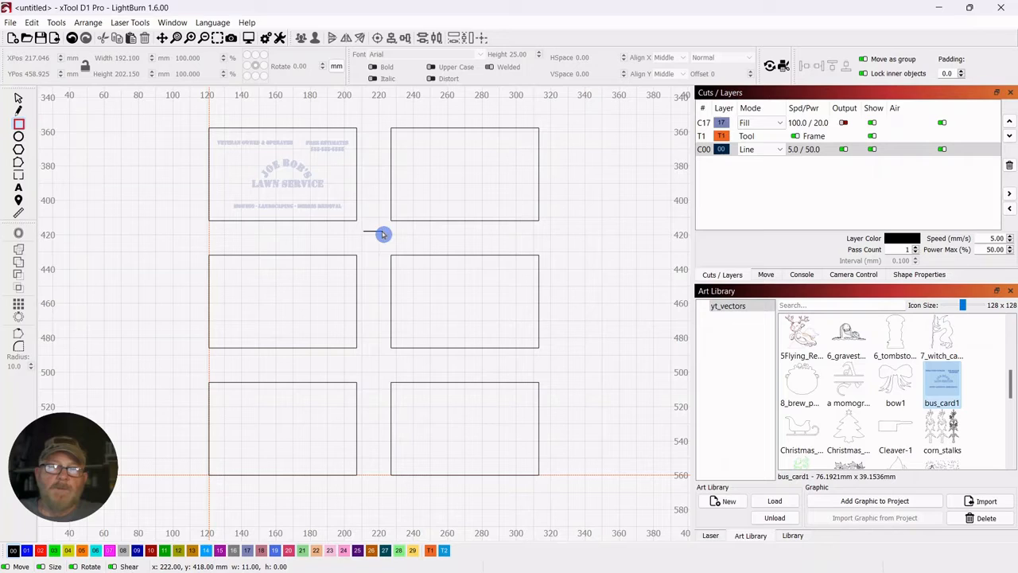
# Draw a 15 mm tie-down square between the top cards and Ctrl-drag a copy to the lower gap.
pyautogui.moveTo(383, 233); pyautogui.dragTo(374, 261)
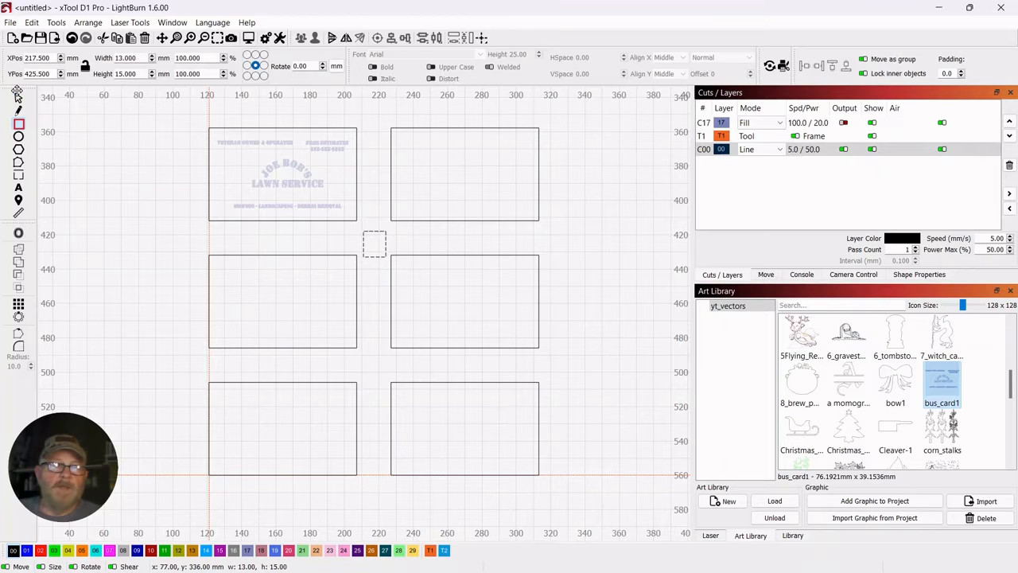
pyautogui.click(374, 245)
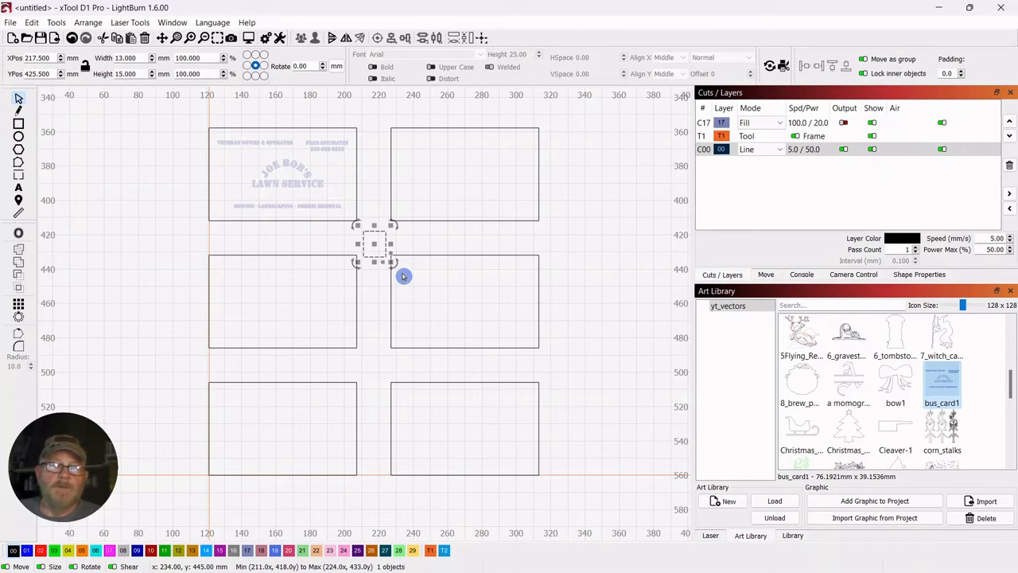
pyautogui.moveTo(312, 283)
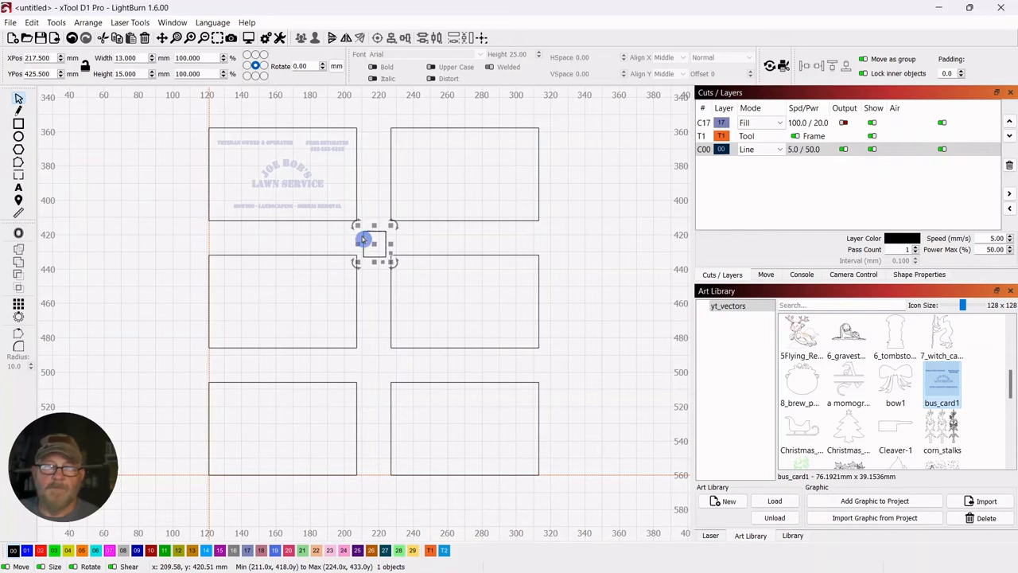
pyautogui.moveTo(363, 242); pyautogui.dragTo(375, 299)
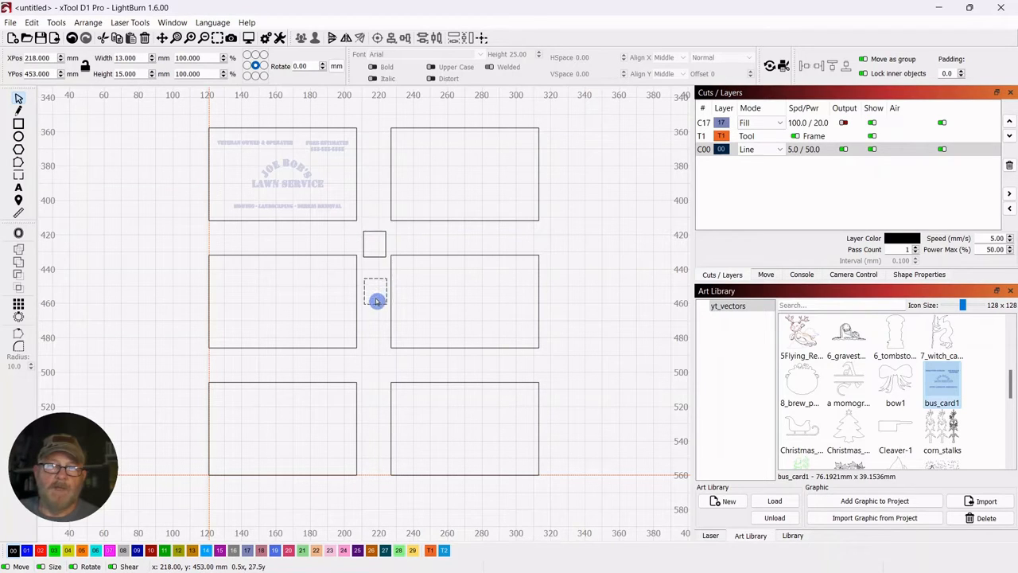
pyautogui.moveTo(375, 299); pyautogui.dragTo(376, 369)
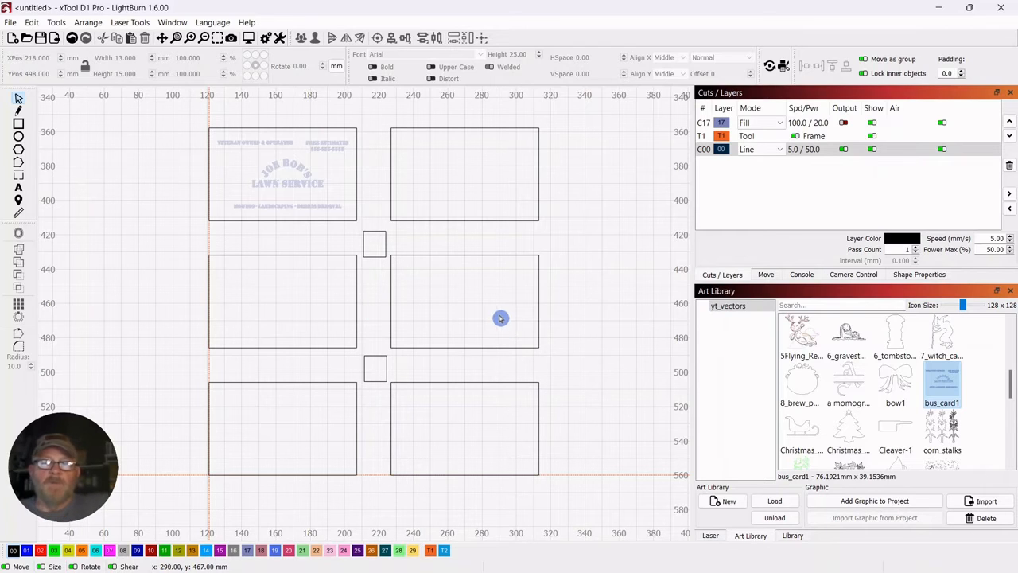
pyautogui.moveTo(603, 229)
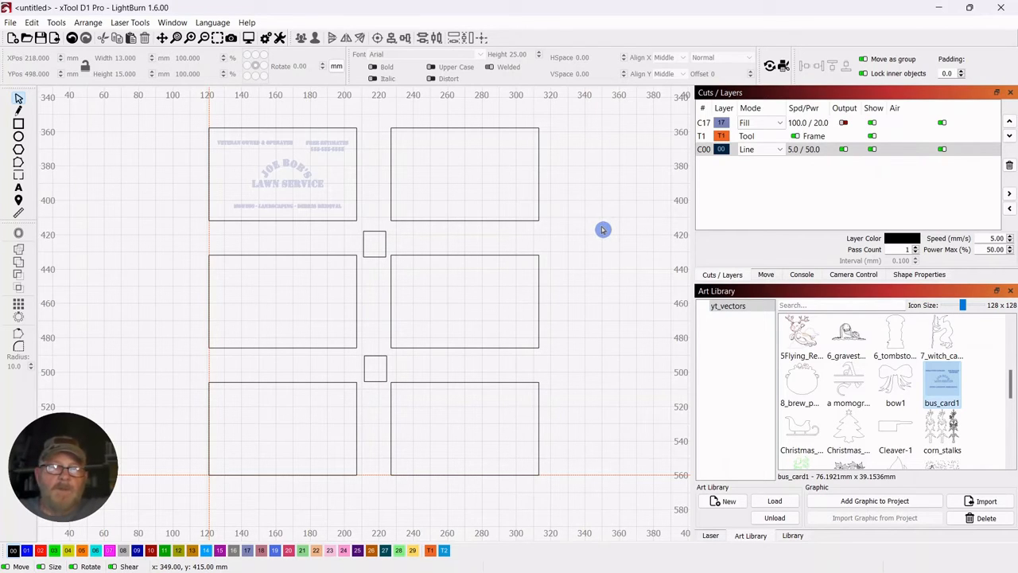
pyautogui.moveTo(347, 248)
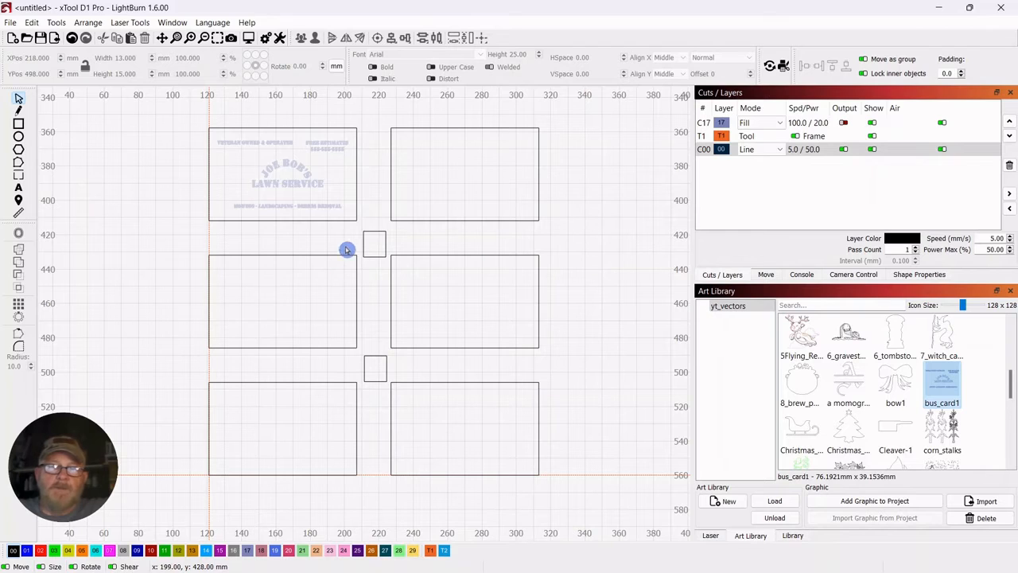
# Fine-tune the upper tie-down square's position between the columns.
pyautogui.click(374, 245)
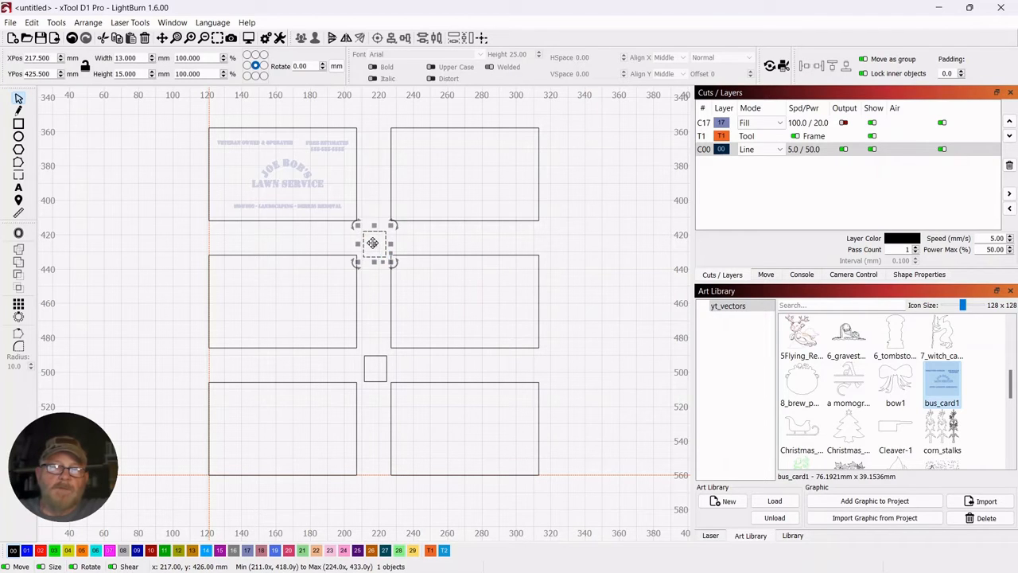
pyautogui.moveTo(374, 242); pyautogui.dragTo(369, 240)
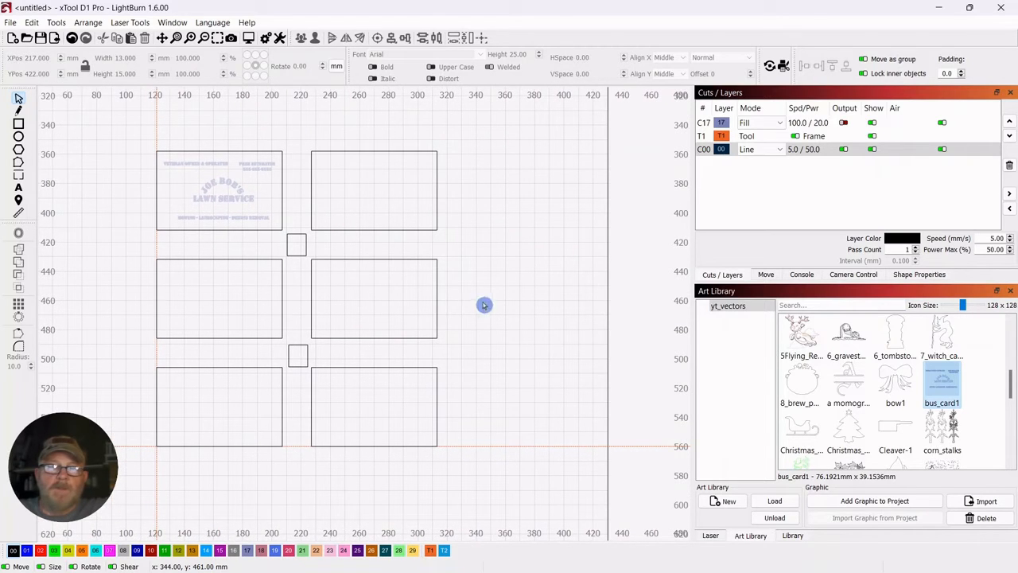
pyautogui.moveTo(564, 315)
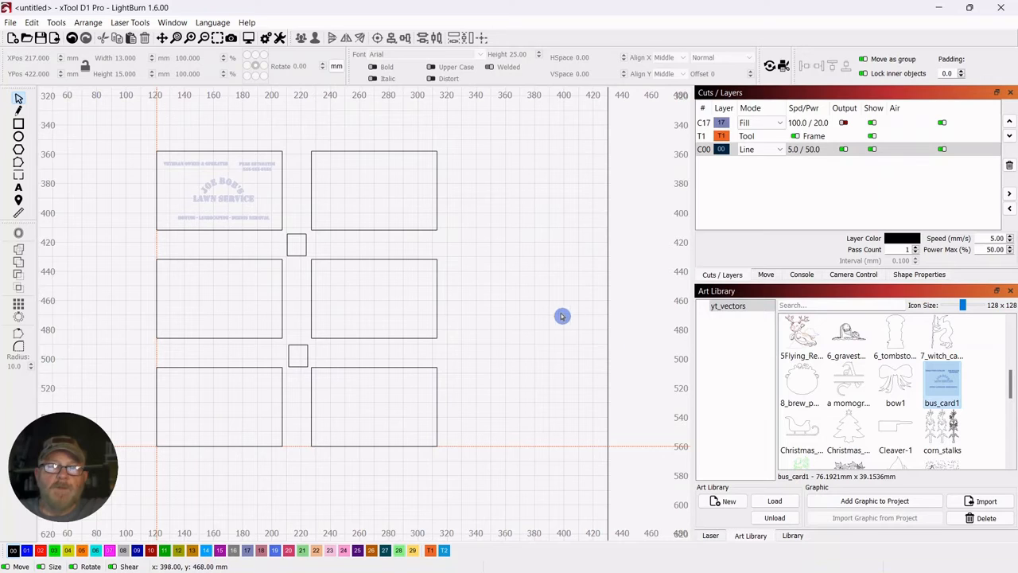
pyautogui.moveTo(508, 302)
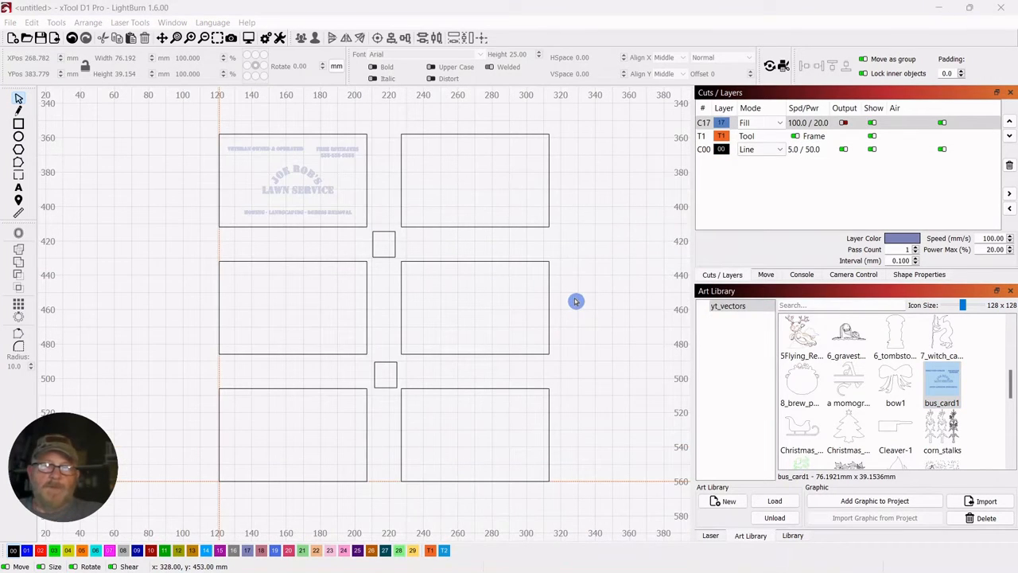
pyautogui.moveTo(306, 165)
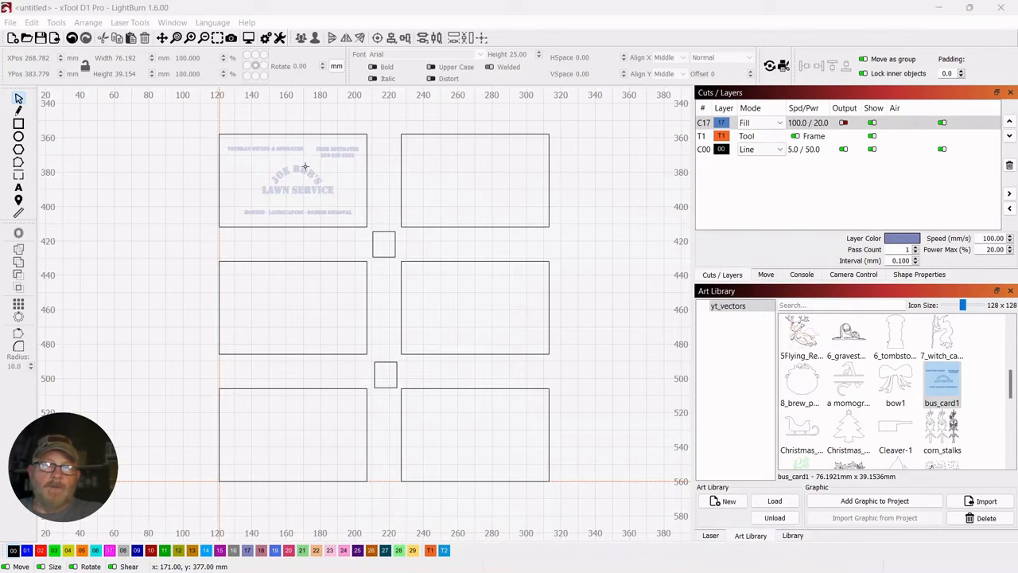
# Ctrl-drag a copy of the lawn-service design into the top-right card outline and deselect.
pyautogui.click(299, 178)
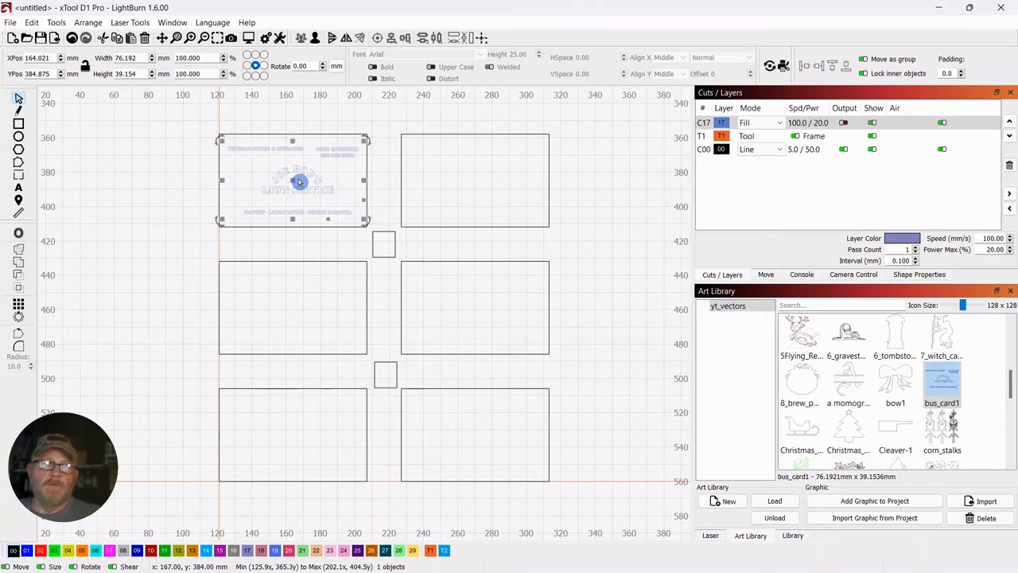
pyautogui.moveTo(299, 182); pyautogui.dragTo(471, 184)
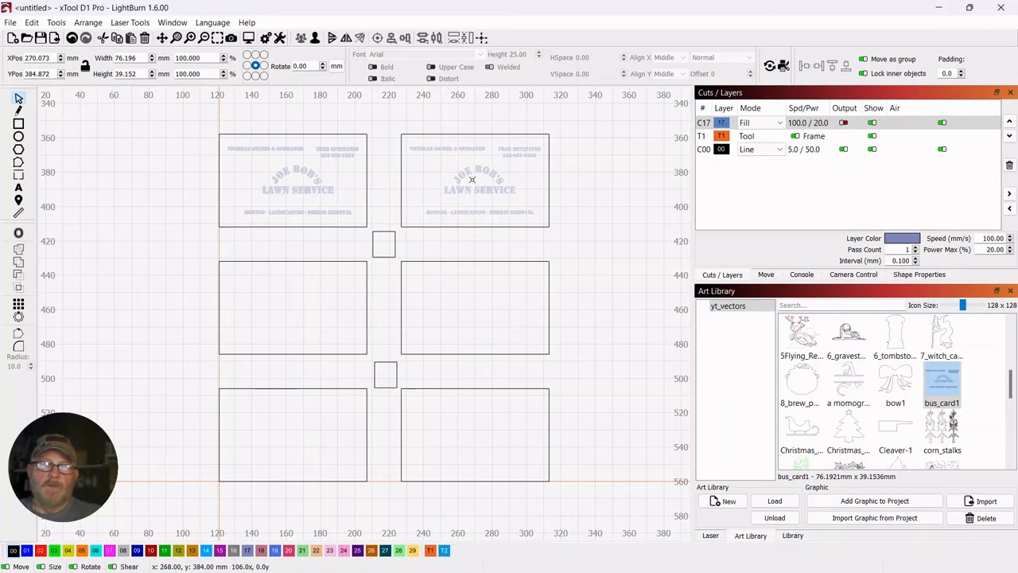
pyautogui.click(474, 181)
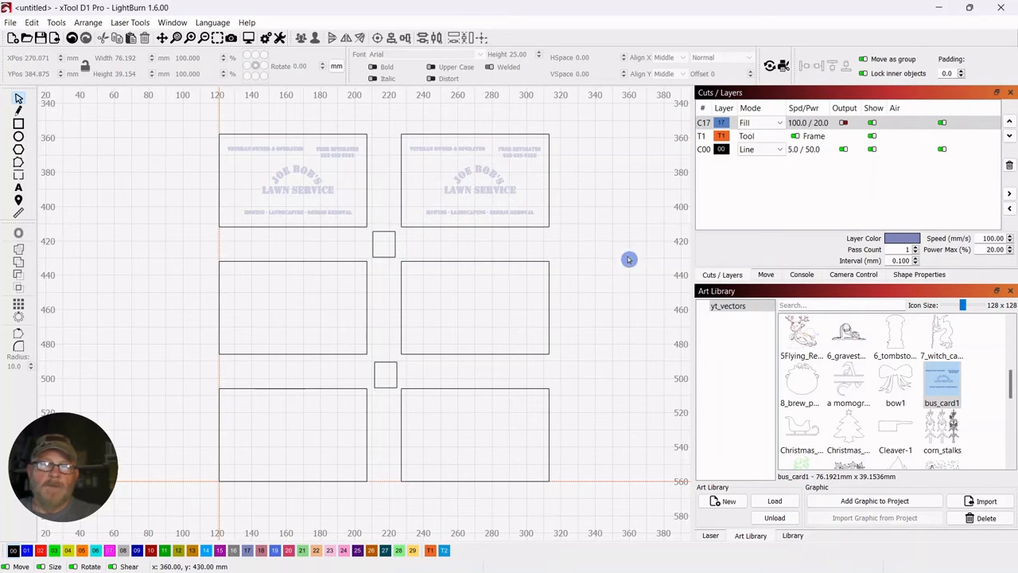
pyautogui.moveTo(586, 319)
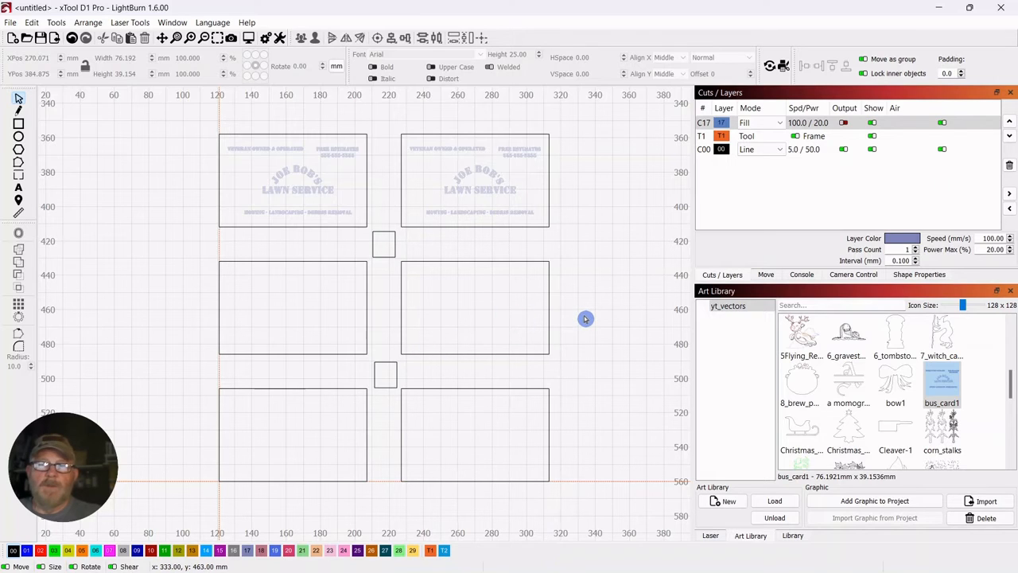
pyautogui.moveTo(592, 310)
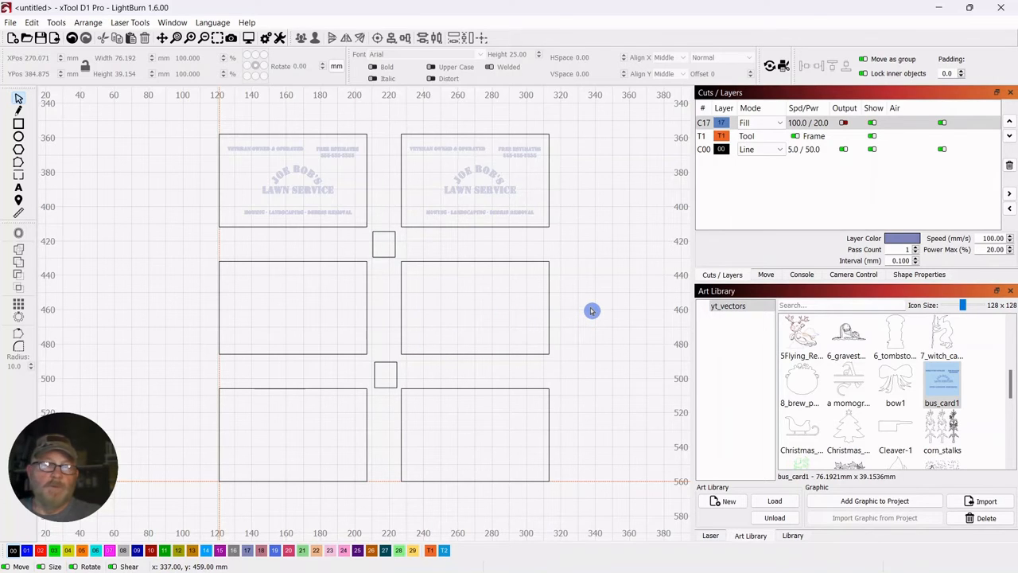
pyautogui.moveTo(590, 301)
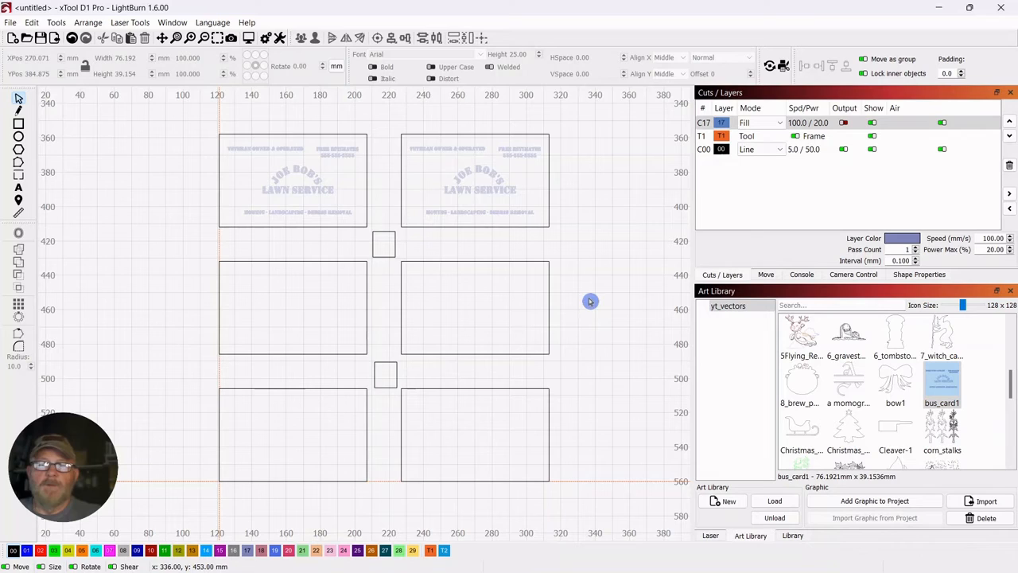
pyautogui.moveTo(586, 226)
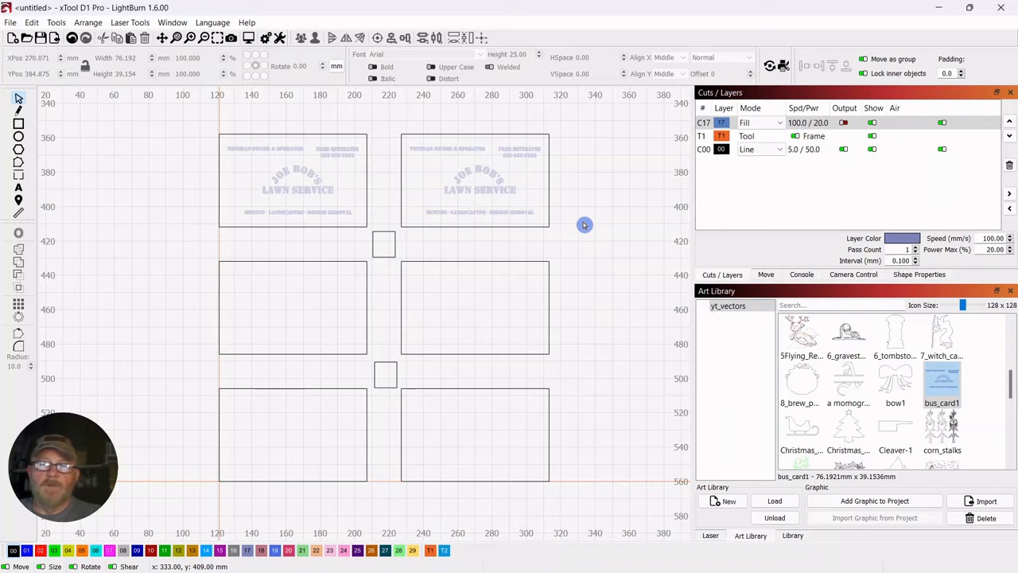
pyautogui.moveTo(580, 226)
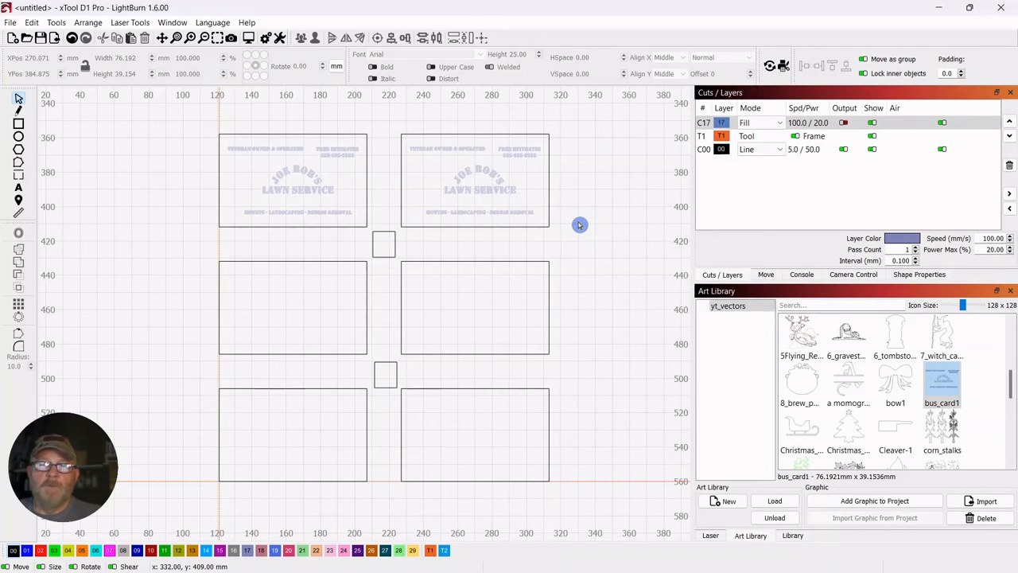
pyautogui.moveTo(176, 353)
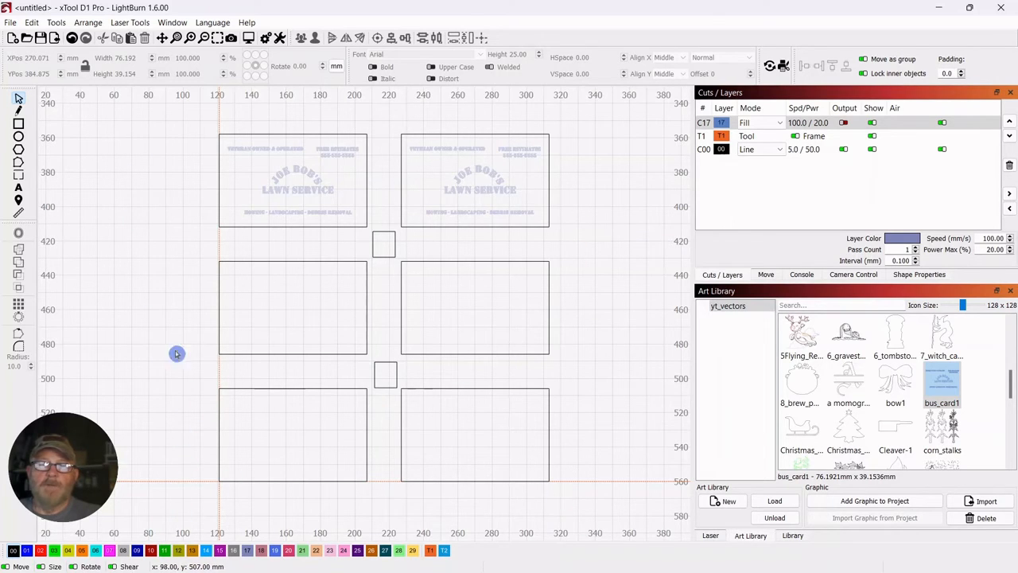
pyautogui.moveTo(604, 283)
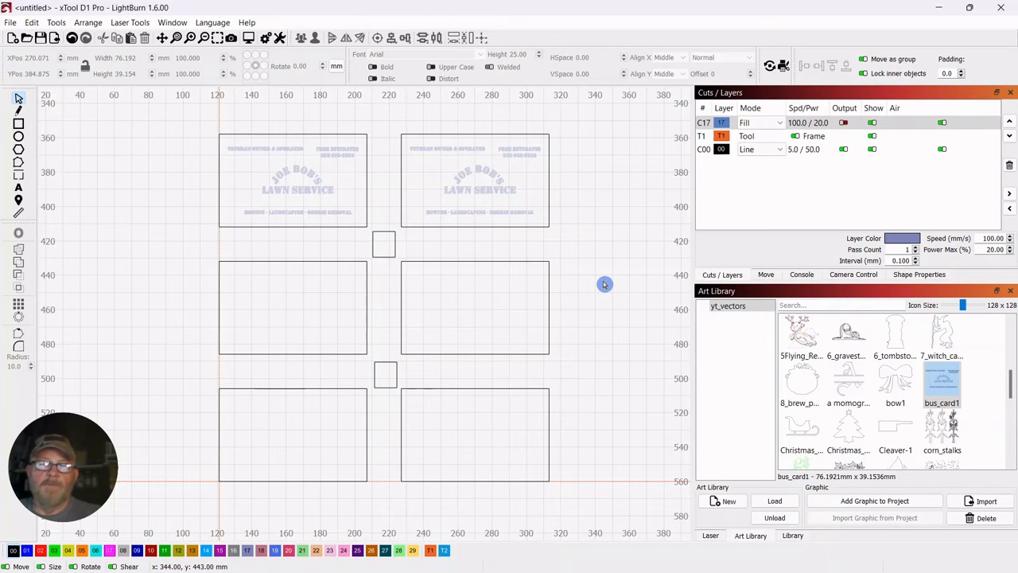
pyautogui.moveTo(605, 277)
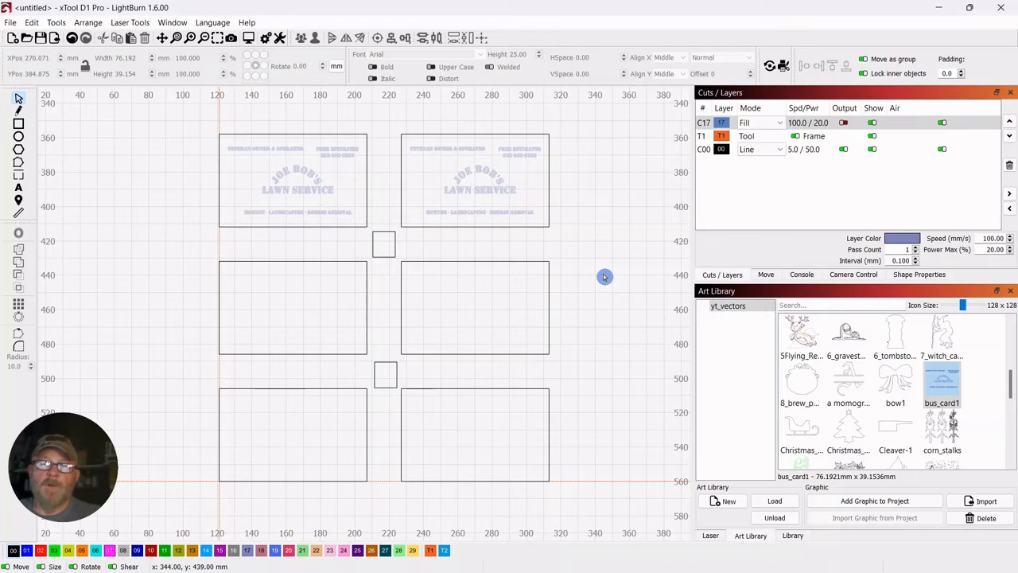
pyautogui.moveTo(601, 277)
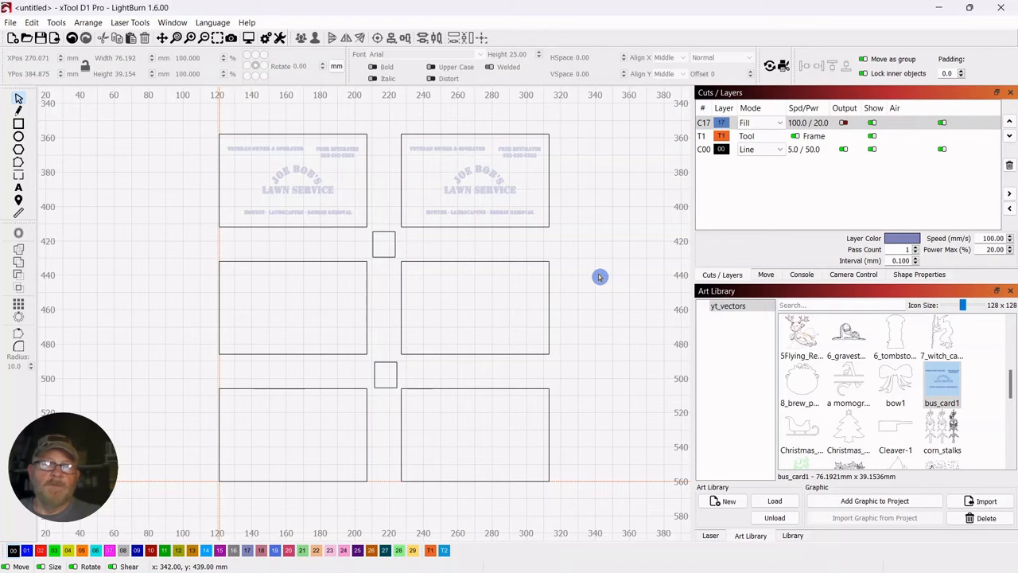
pyautogui.moveTo(404, 316)
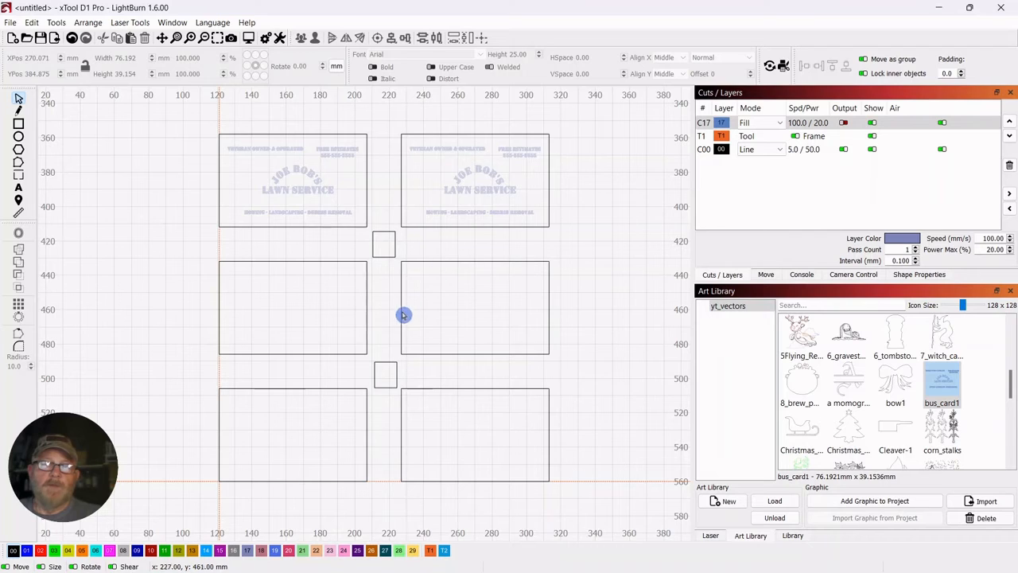
pyautogui.moveTo(411, 152)
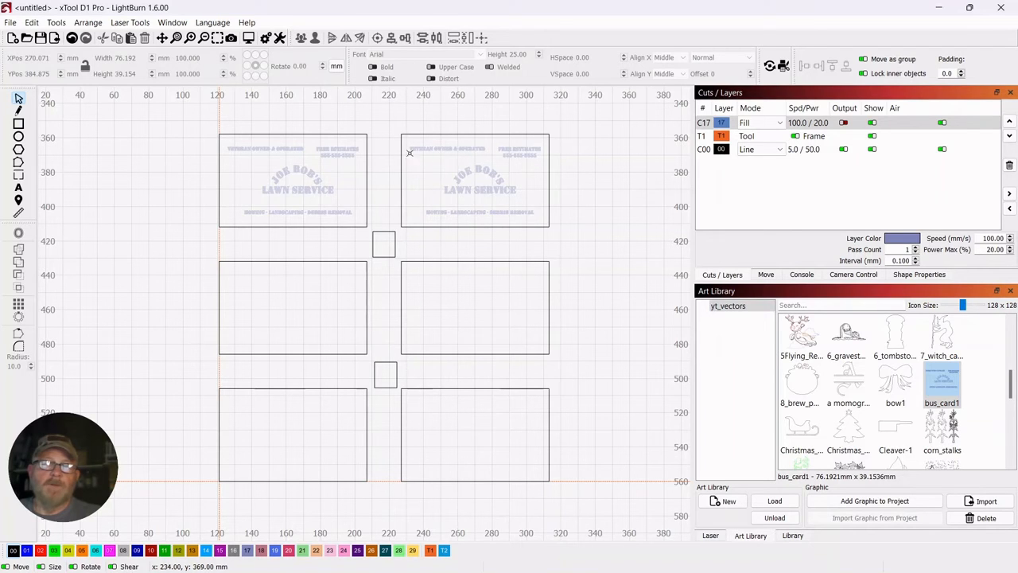